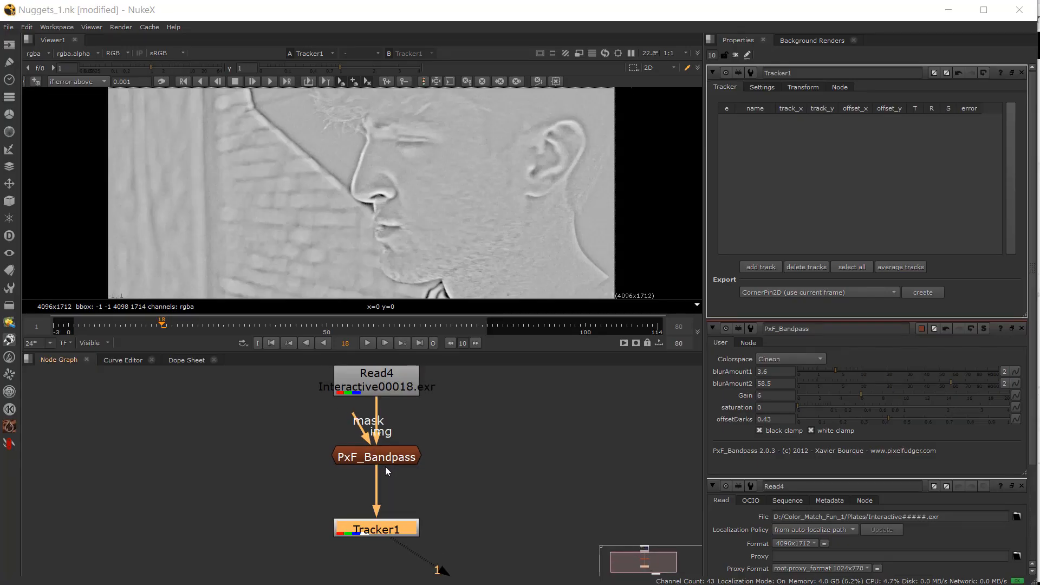
- View the PxF_Bandpass node's settings, then bring Tracker1's properties back on top
left_click(376, 456)
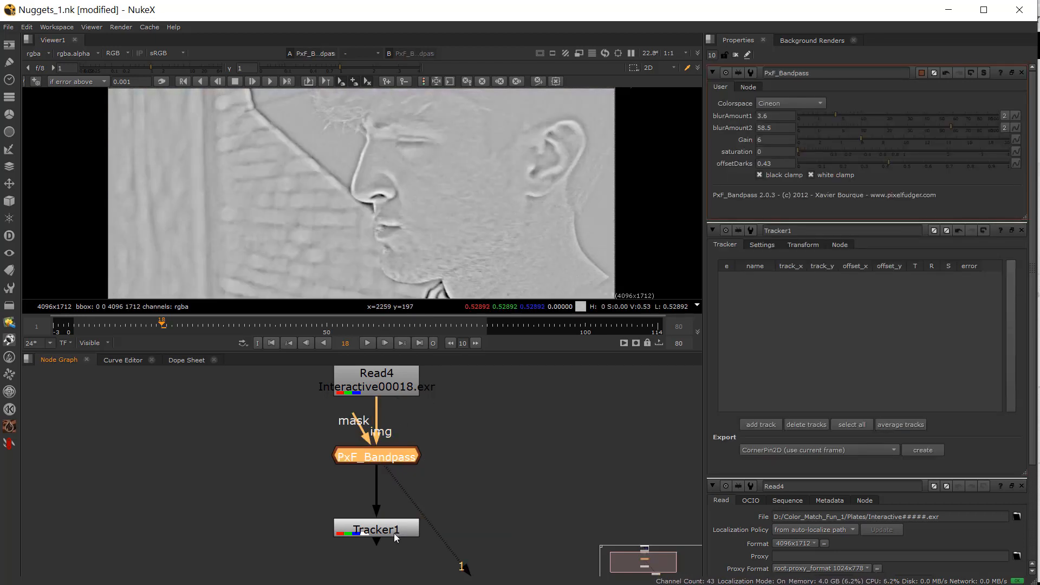
left_click(376, 527)
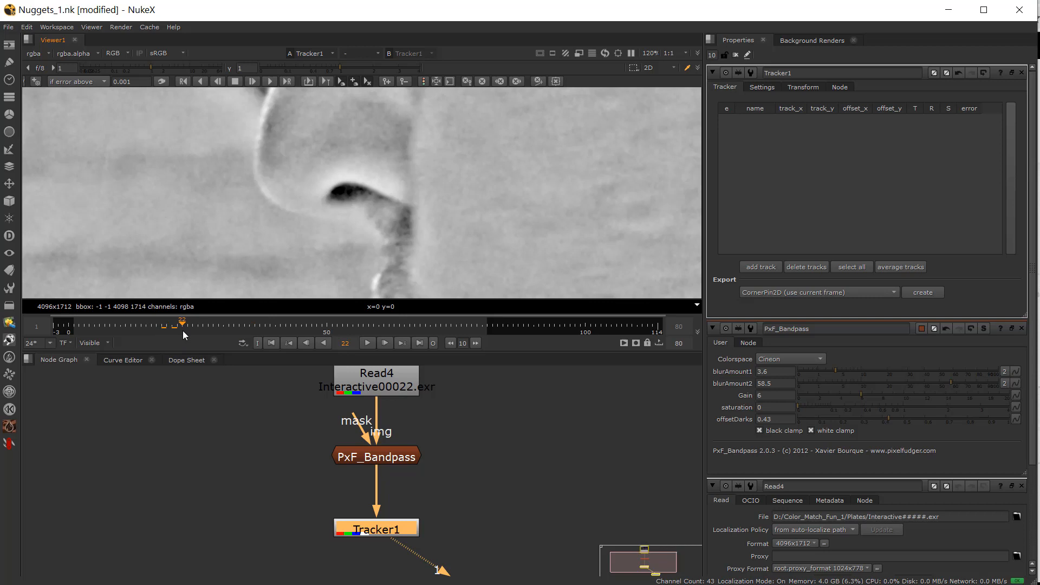
- Scrub the timeline back to frame 17 of the band-passed plate
left_click_drag(181, 324, 165, 324)
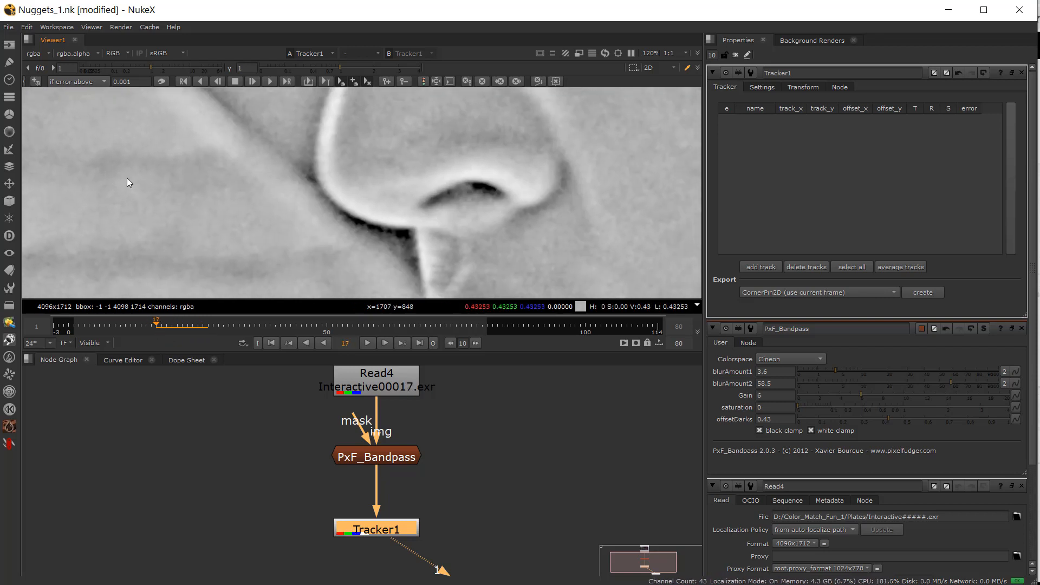
mouse_move(35, 81)
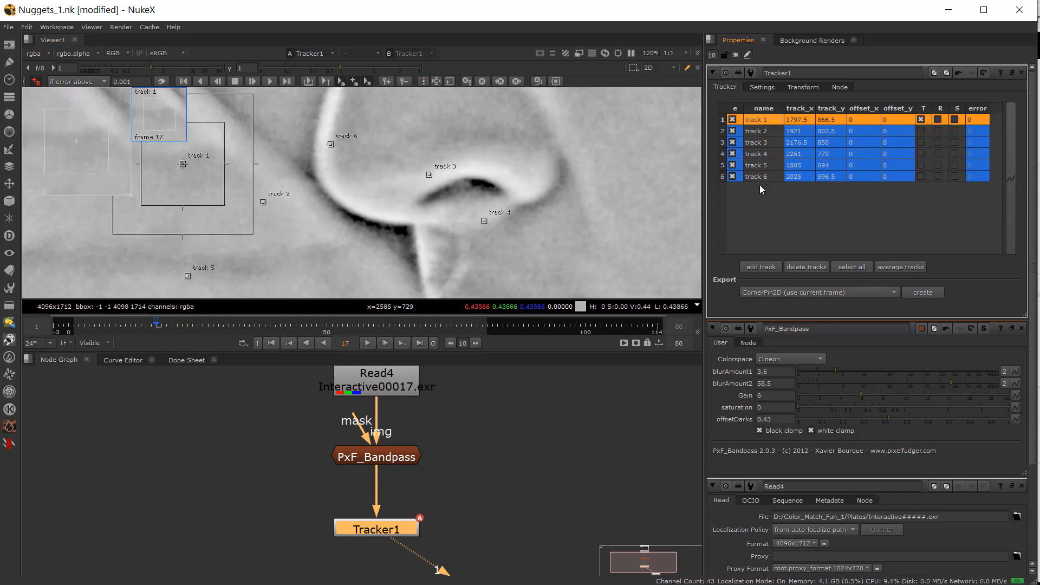
- Delete all six existing tracks from Tracker1
left_click(806, 266)
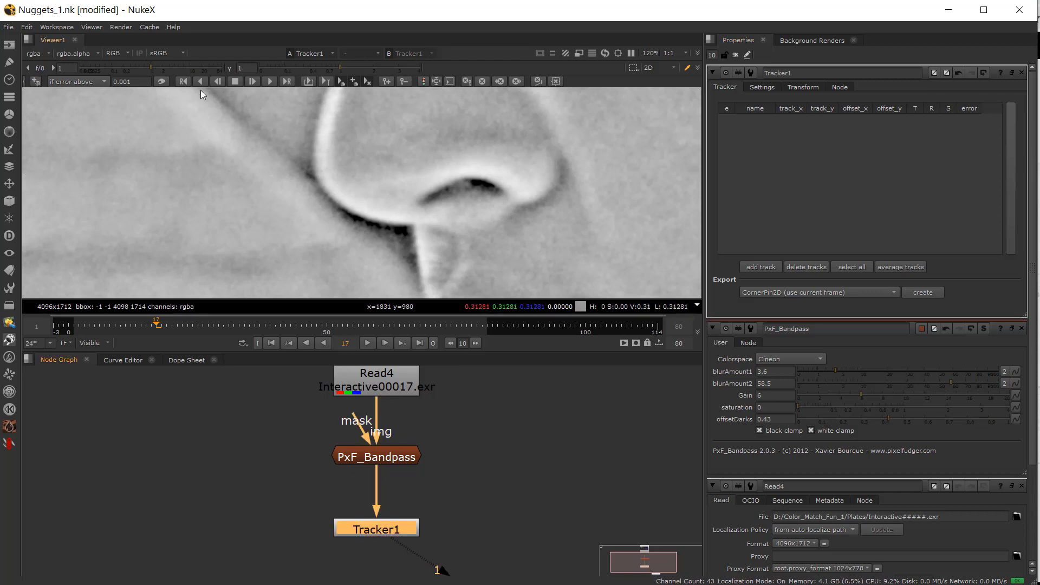
mouse_move(504, 196)
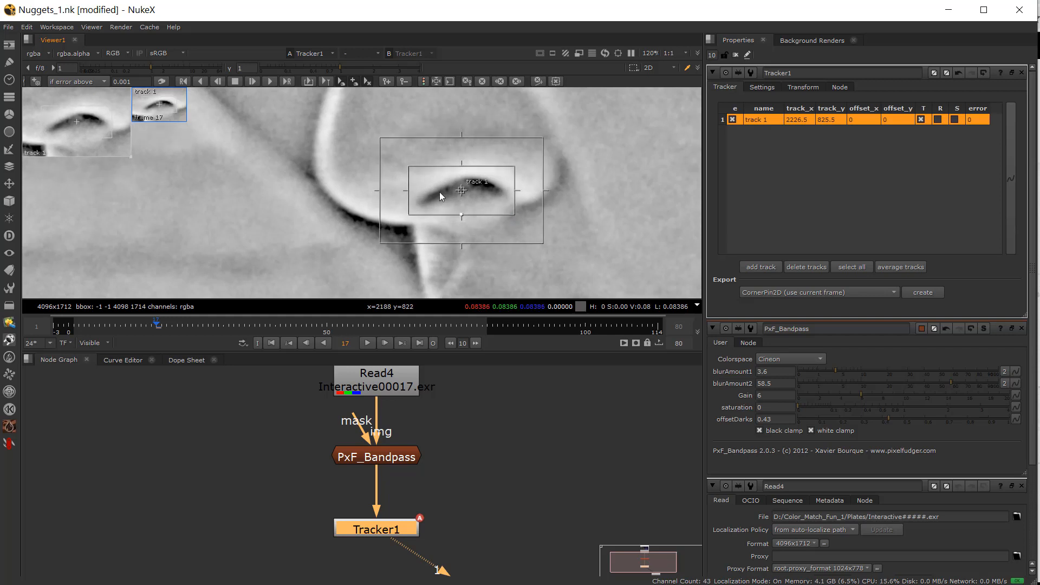
- Widen track 1's search area around the nostril, then track forward briefly and stop
left_click_drag(543, 210, 553, 255)
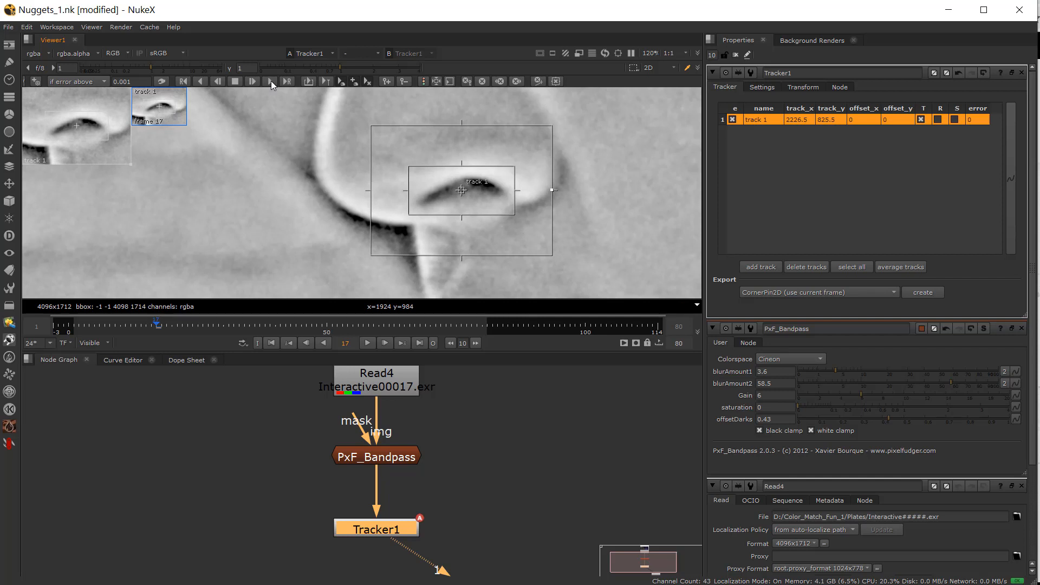
mouse_move(270, 81)
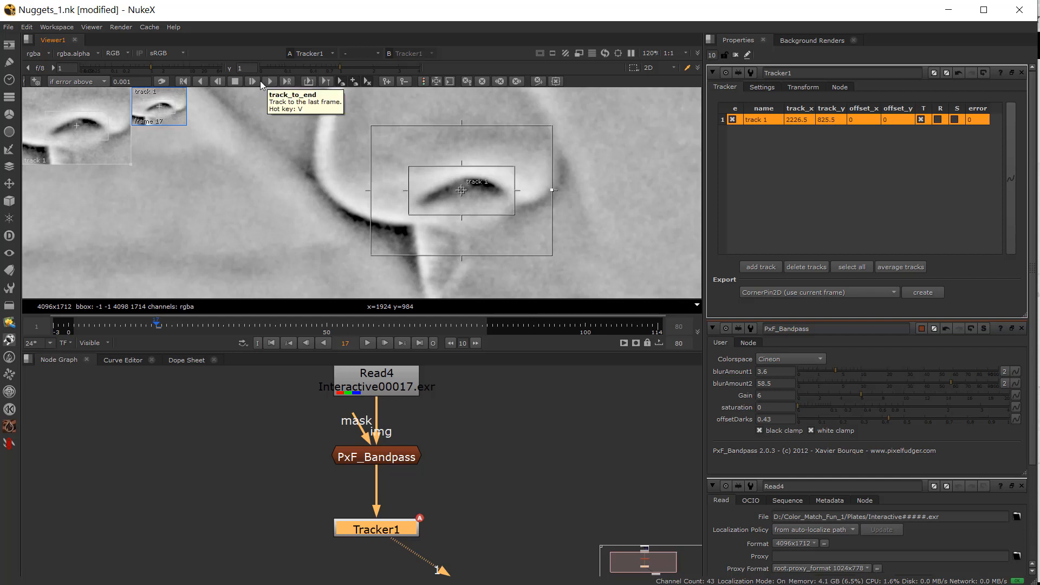
left_click(253, 82)
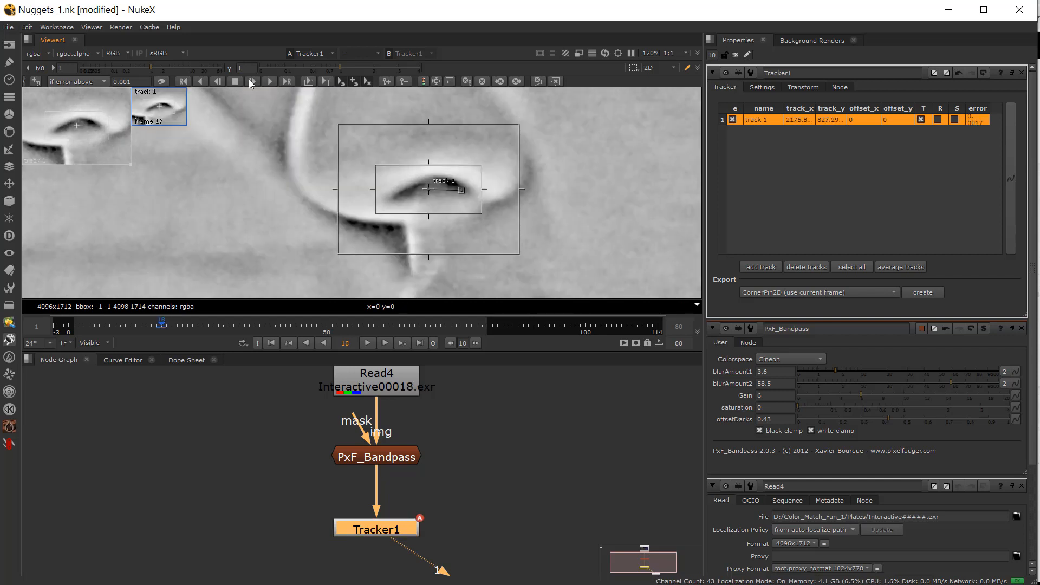
left_click(269, 81)
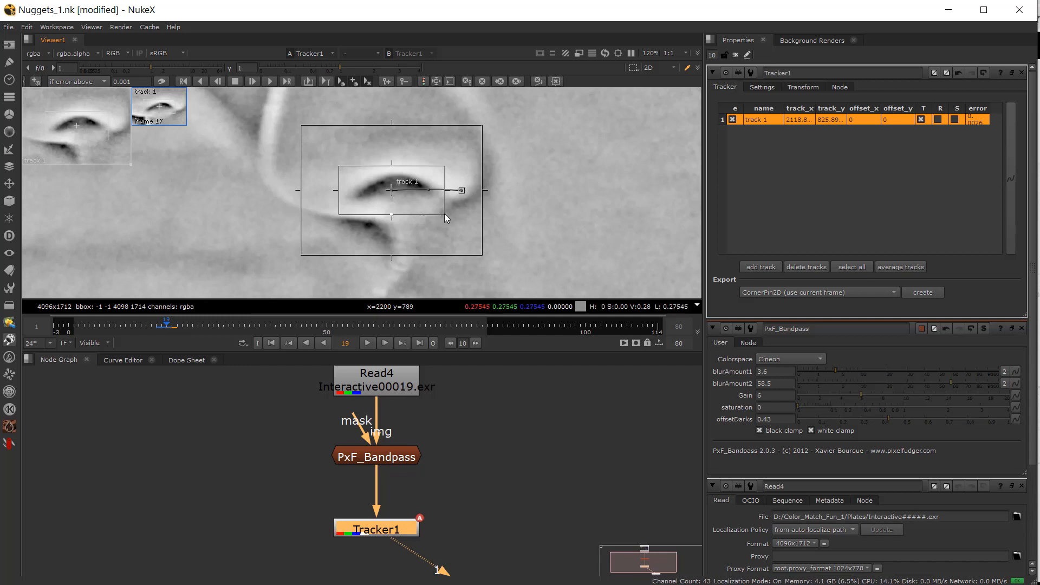
mouse_move(398, 179)
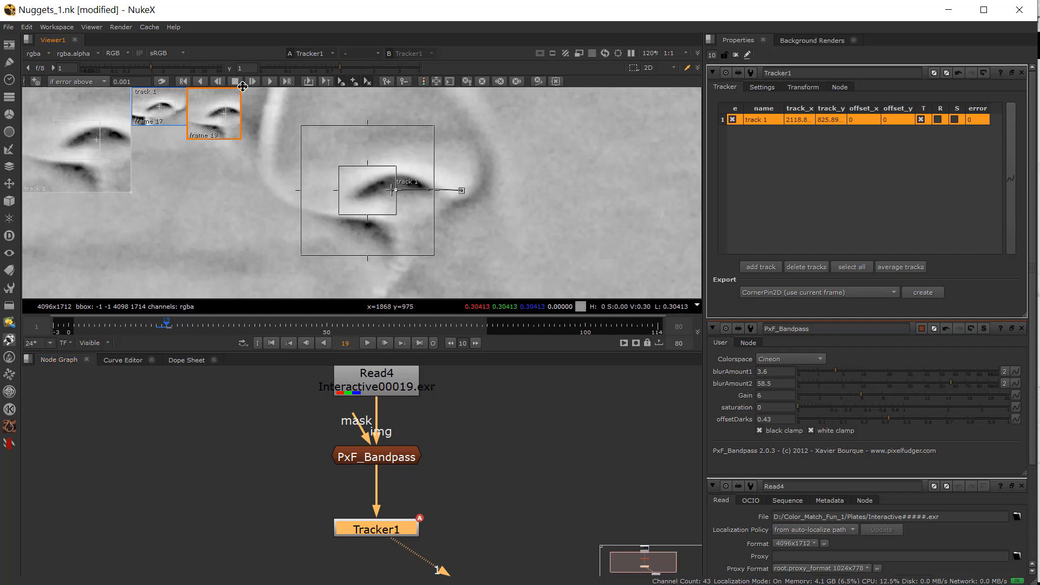
- Continue tracking track 1 forward from frame 19, then again from frame 20
left_click(252, 81)
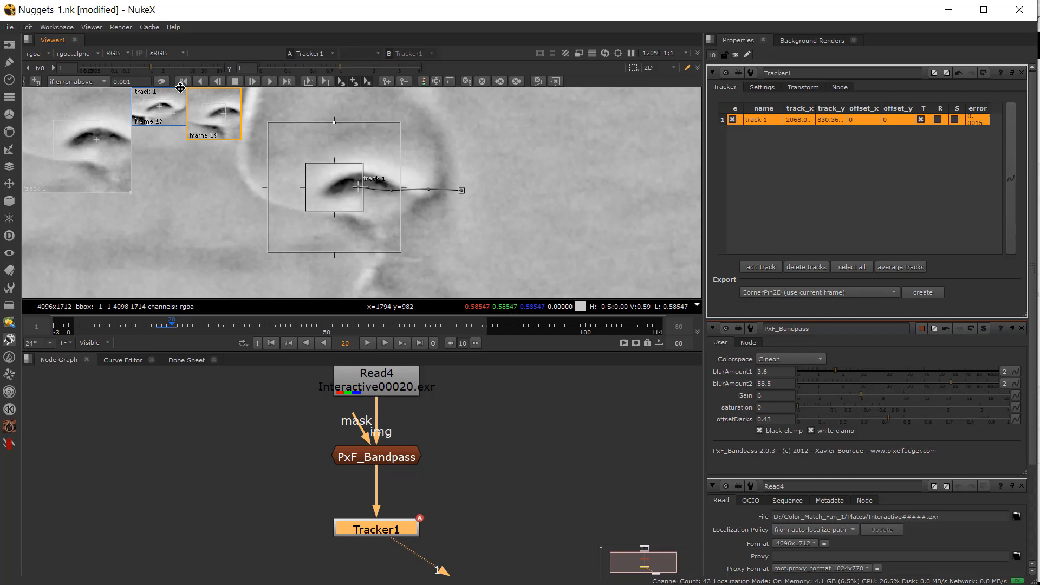
mouse_move(166, 84)
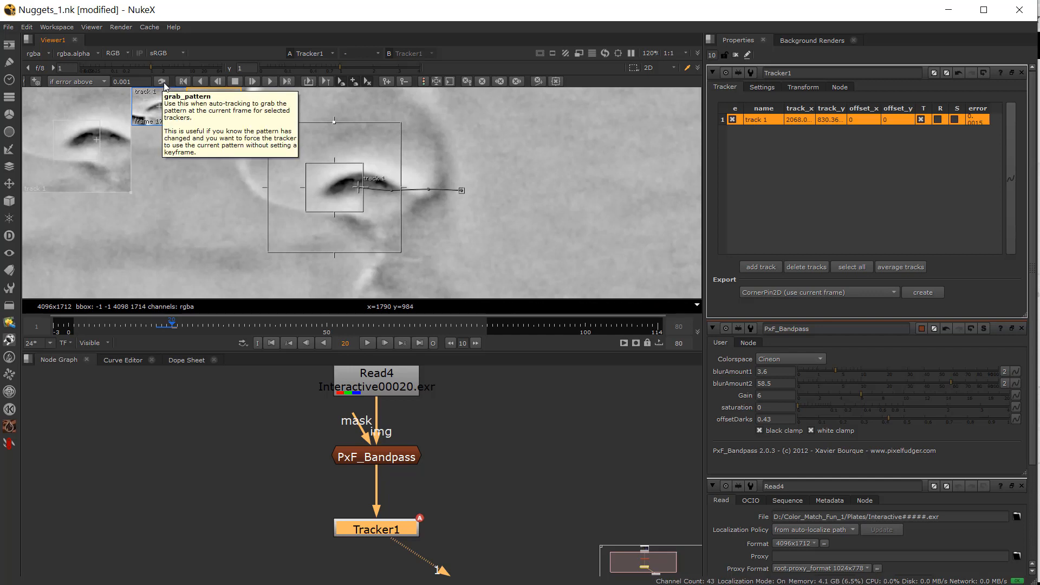
left_click(270, 81)
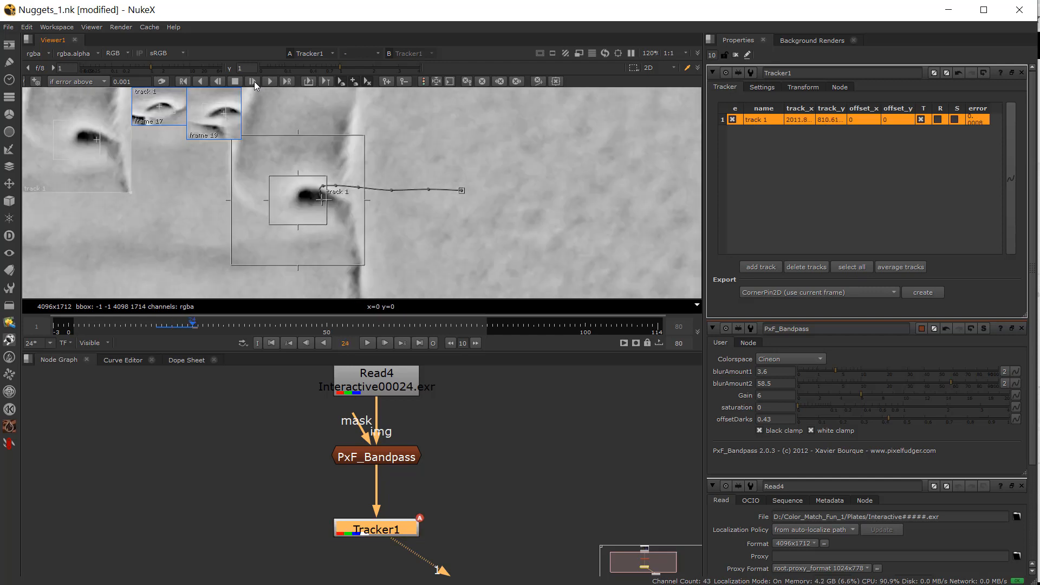
- Stop the tracking run and resume tracking forward after adjusting the pattern
left_click(253, 81)
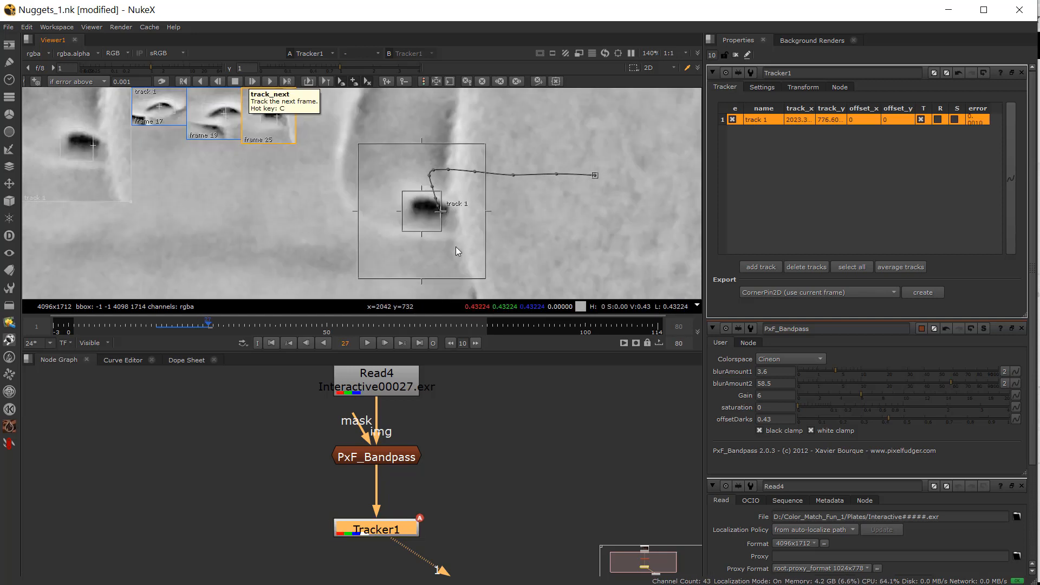
left_click(269, 81)
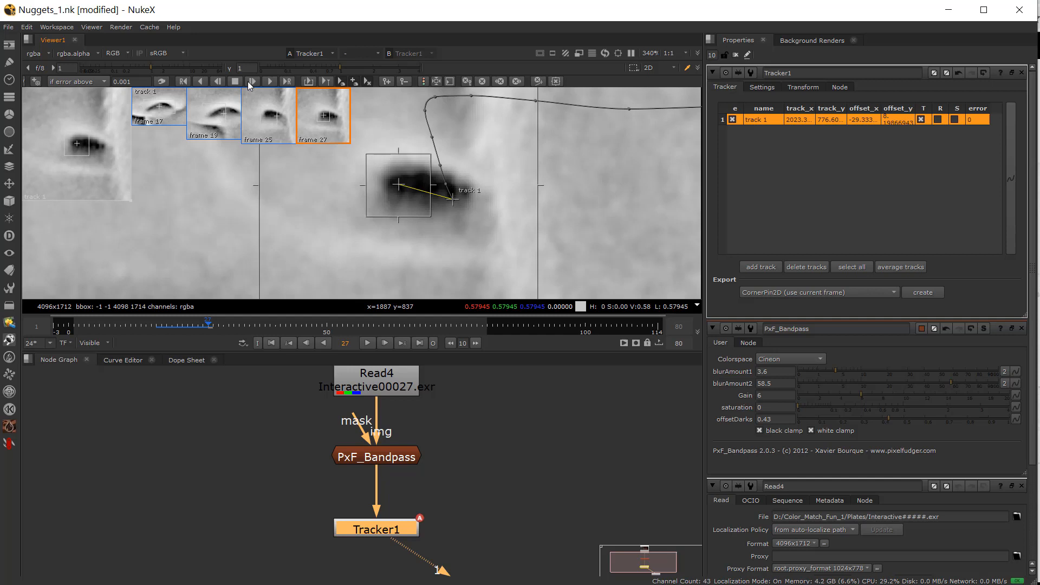
mouse_move(252, 81)
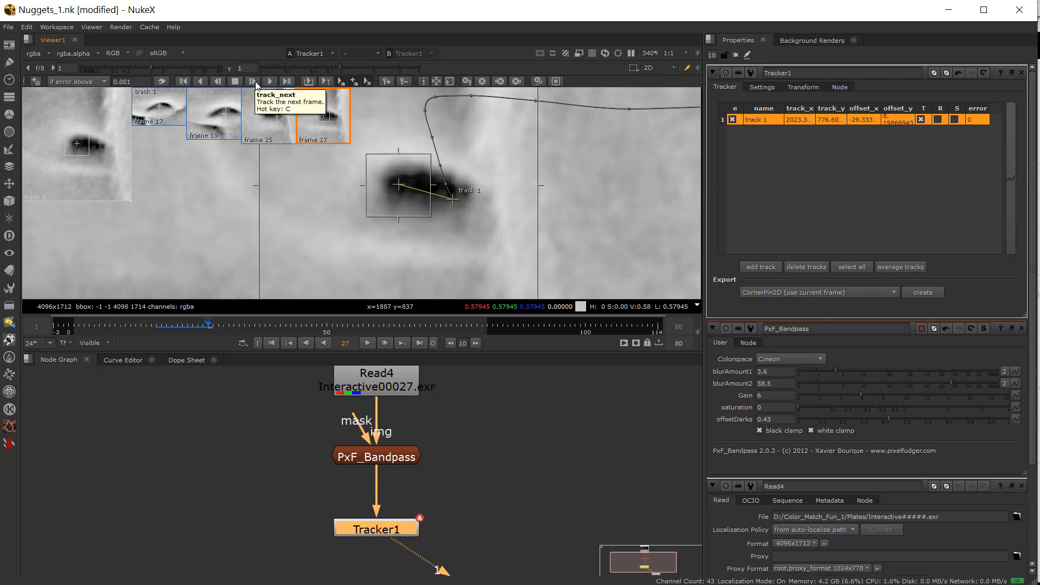
- Track forward to frame 30, then offset the pattern area onto the nose edge and reposition it
left_click(269, 81)
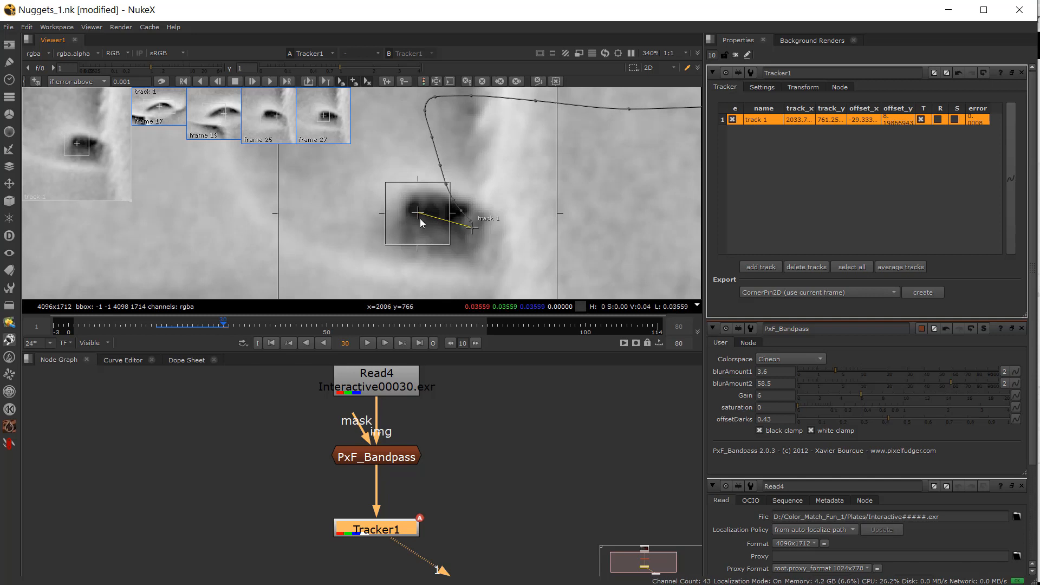
left_click_drag(420, 214, 505, 164)
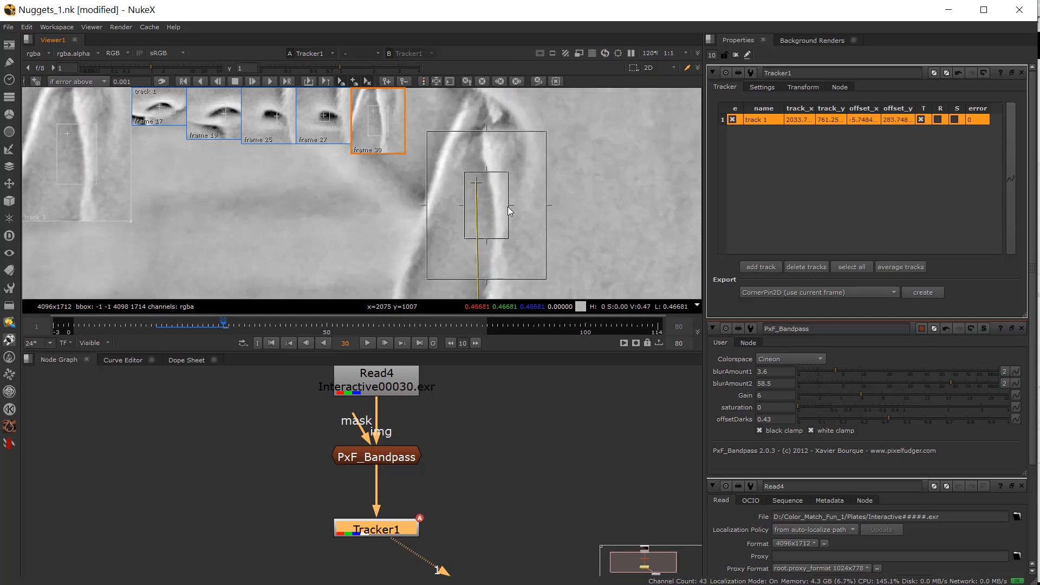
left_click_drag(486, 202, 494, 136)
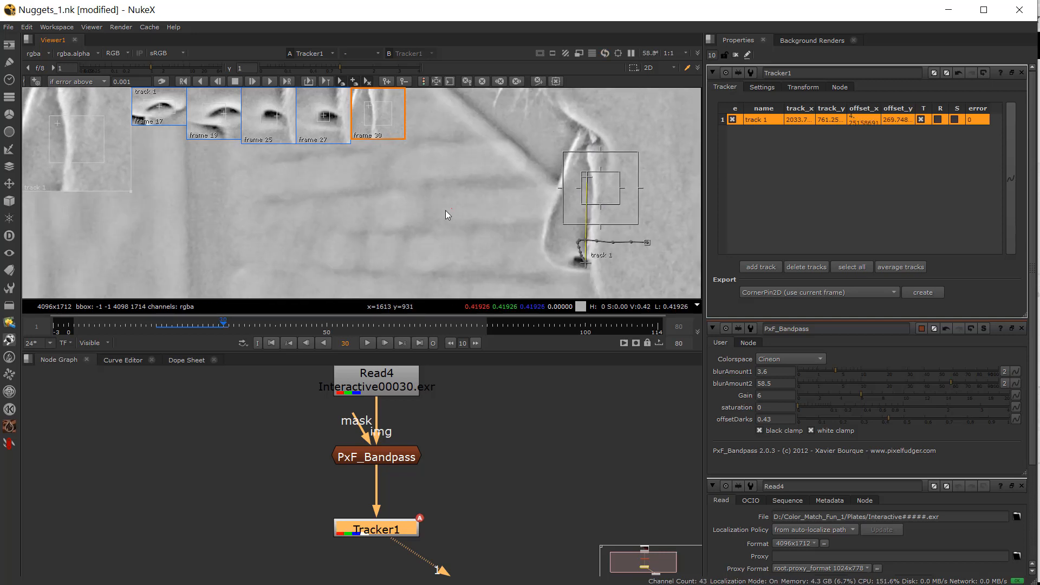
mouse_move(589, 180)
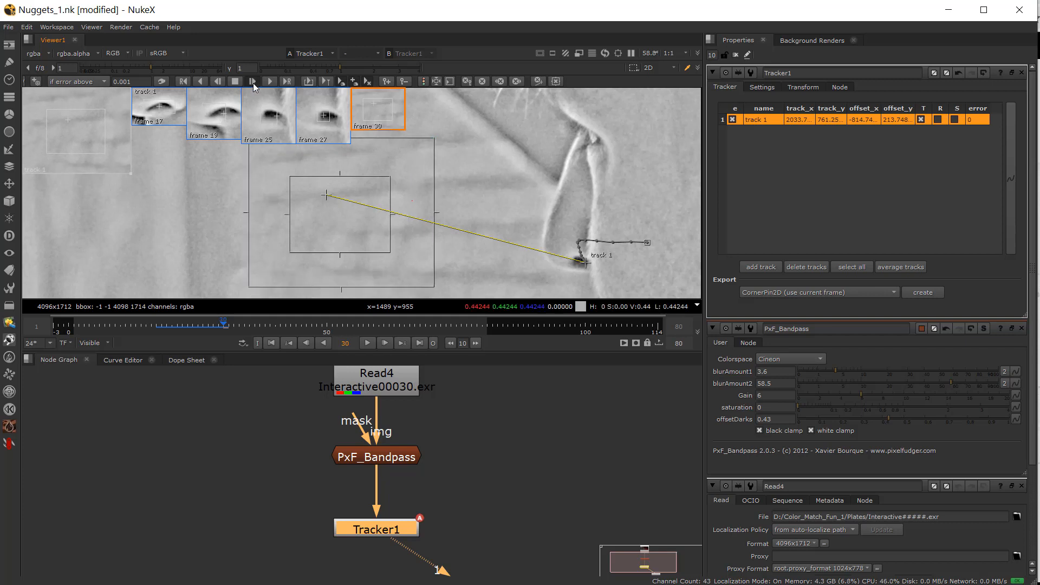
- Track forward with the offset pattern area from frame 30 to frame 33
left_click(270, 81)
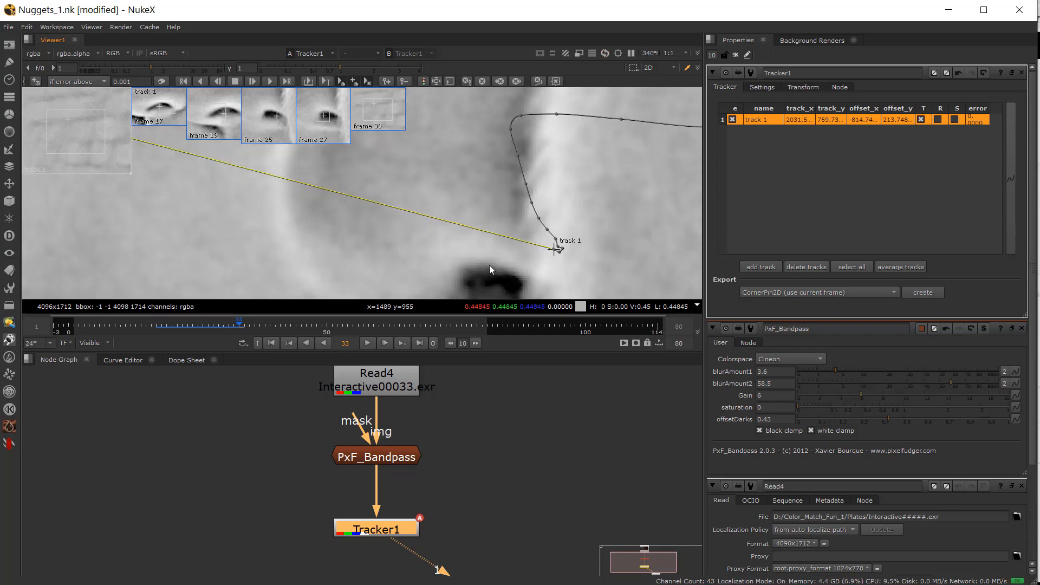
mouse_move(515, 190)
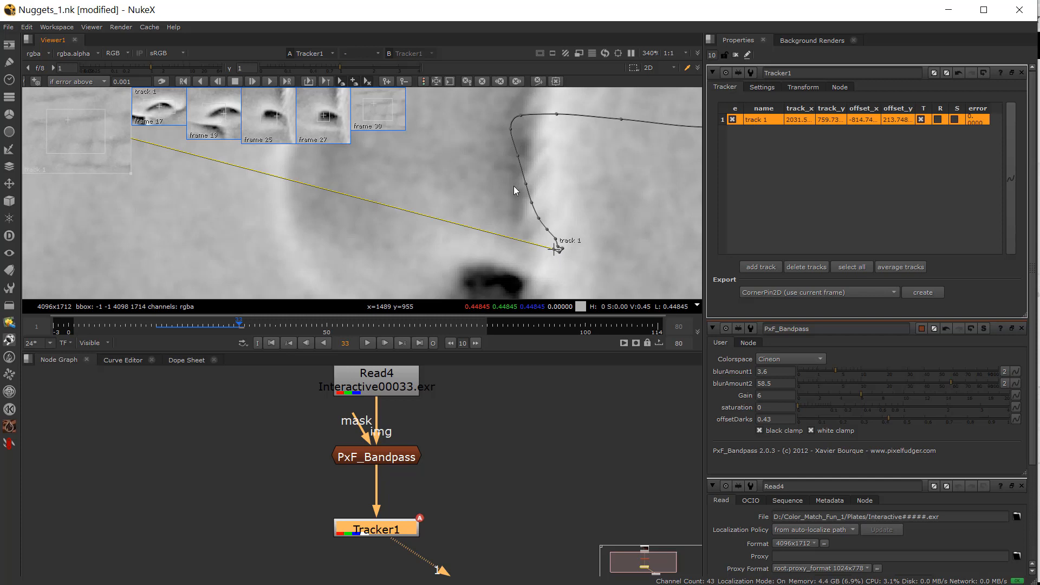
mouse_move(510, 289)
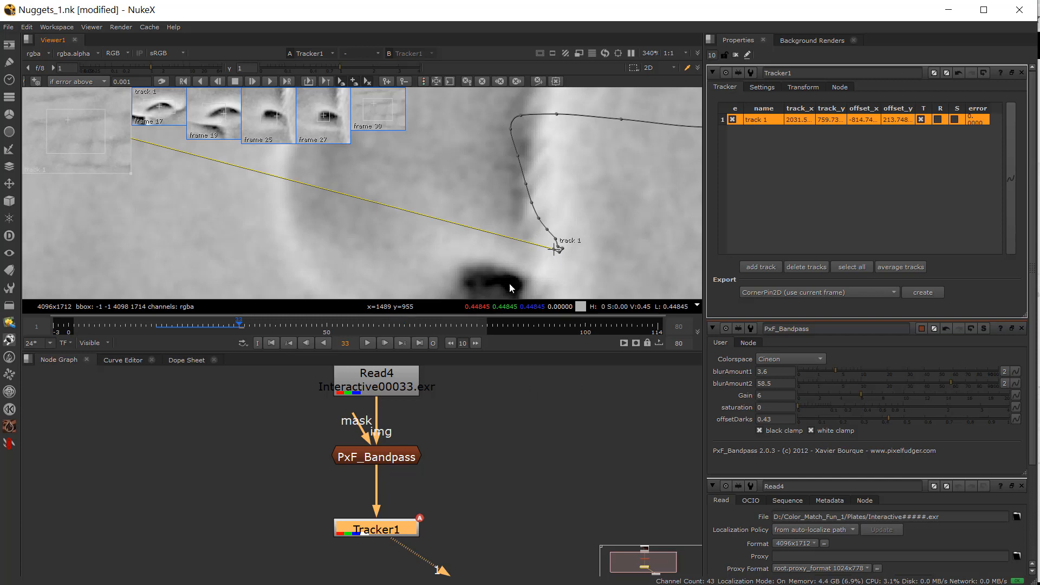
mouse_move(494, 209)
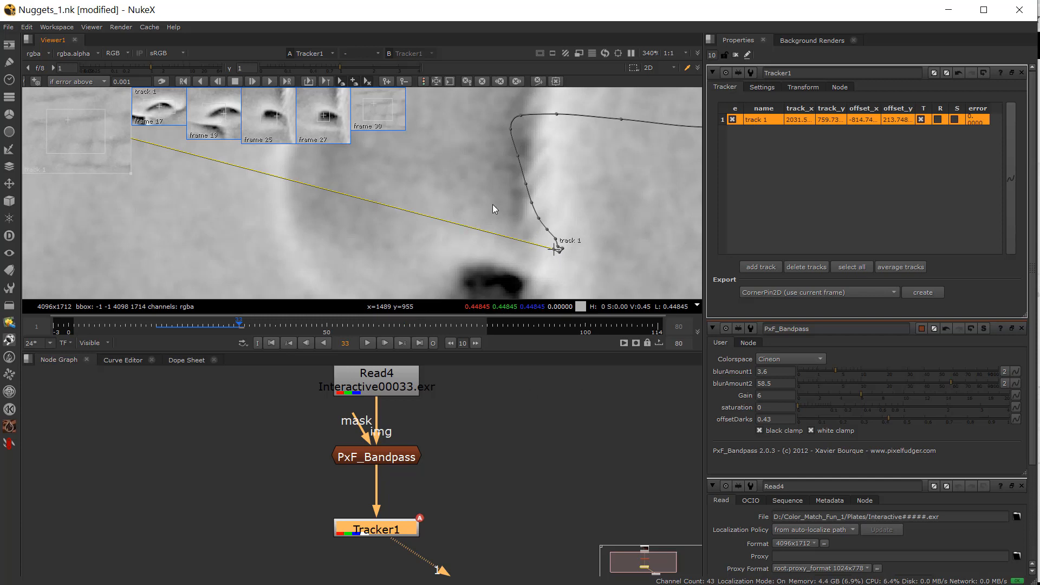